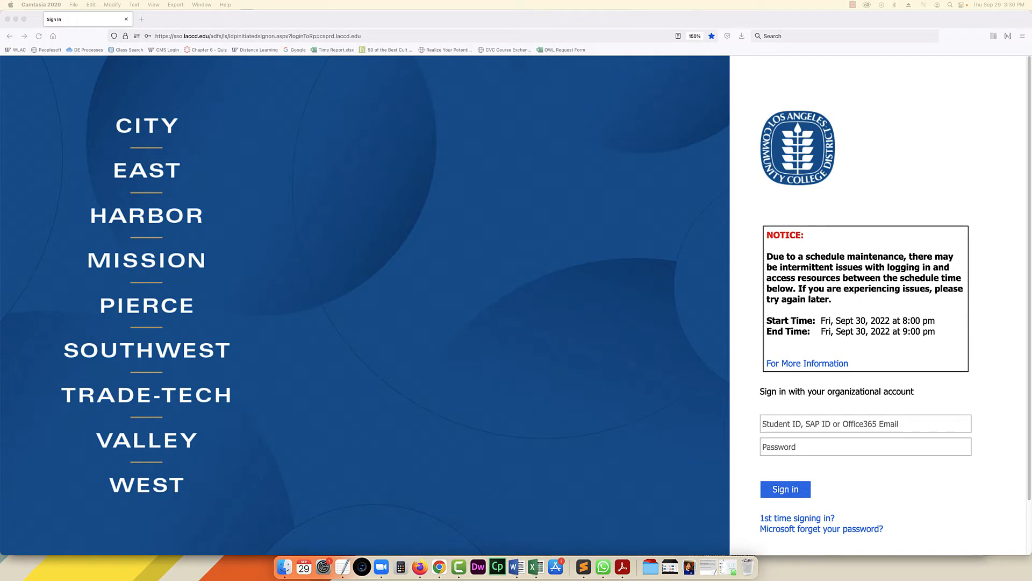
Step: Enter student ID 00123456 in the Student ID / SAP ID / Office365 Email field
click(423, 329)
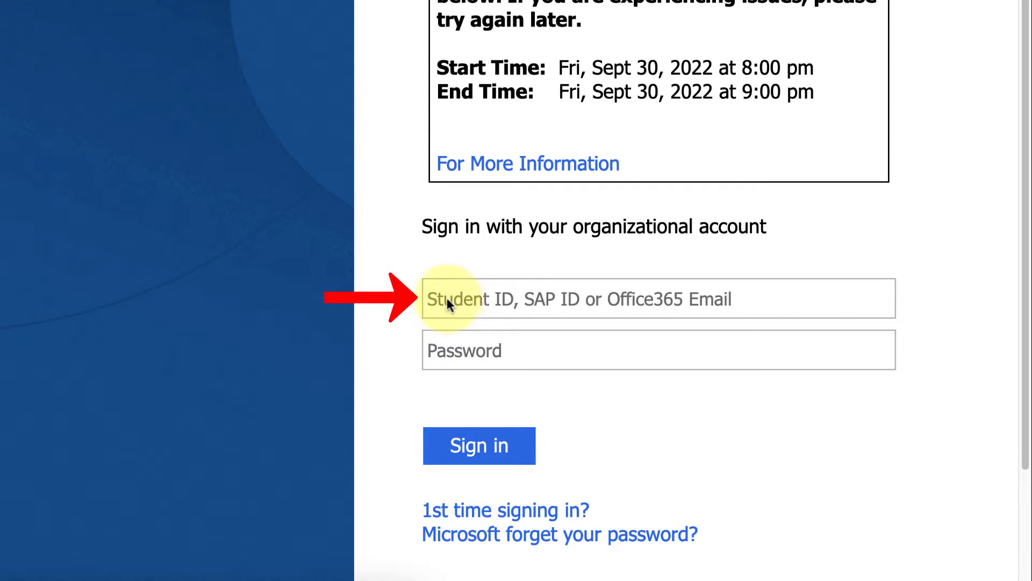
text(00123456)
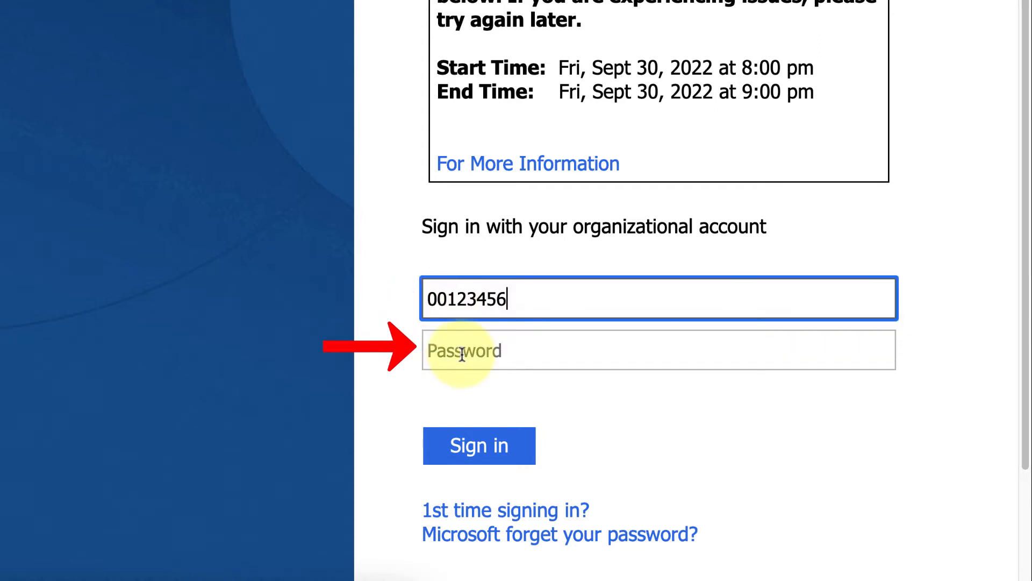
click(461, 351)
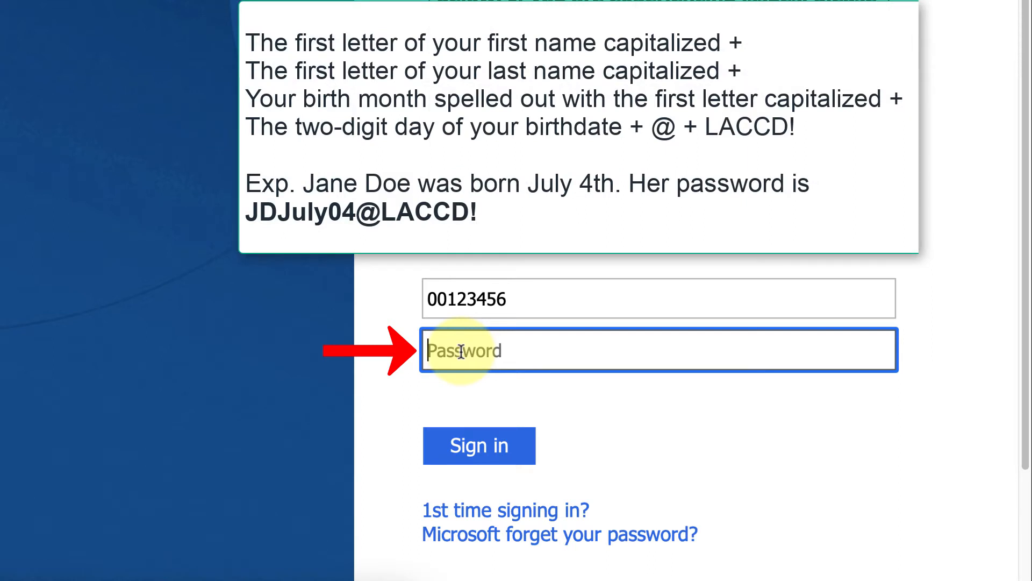
text(J)
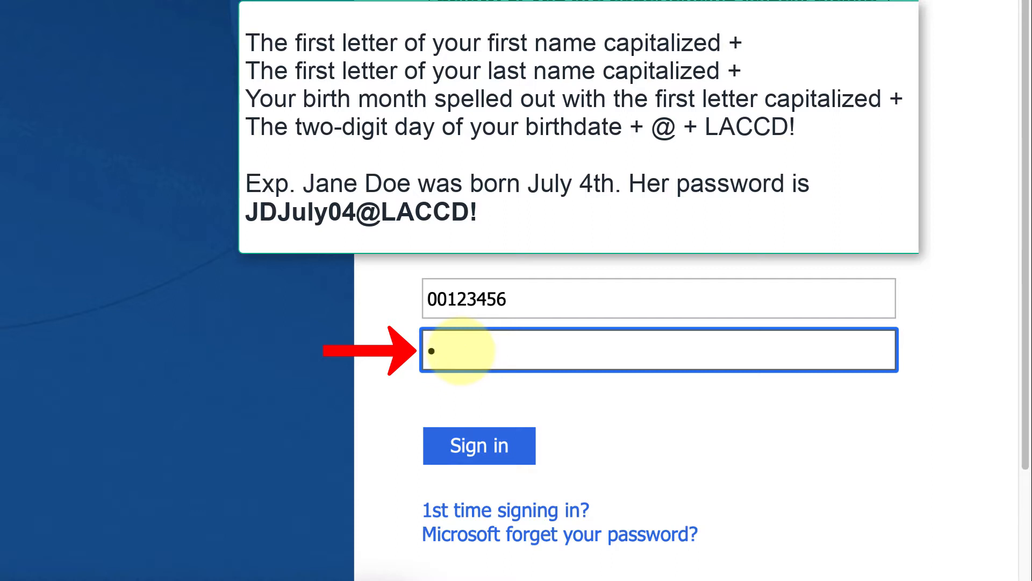
text(*)
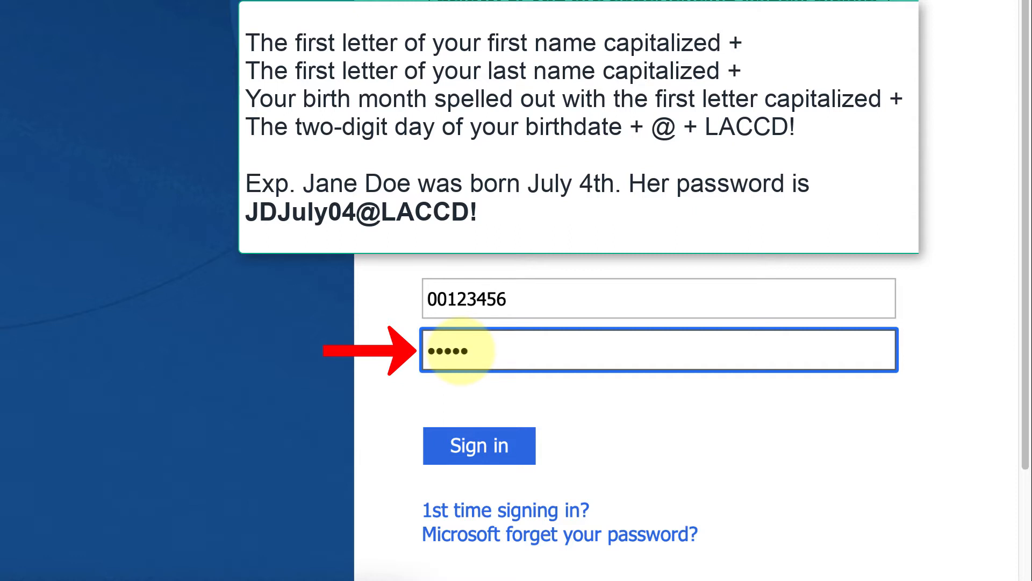
text(*)
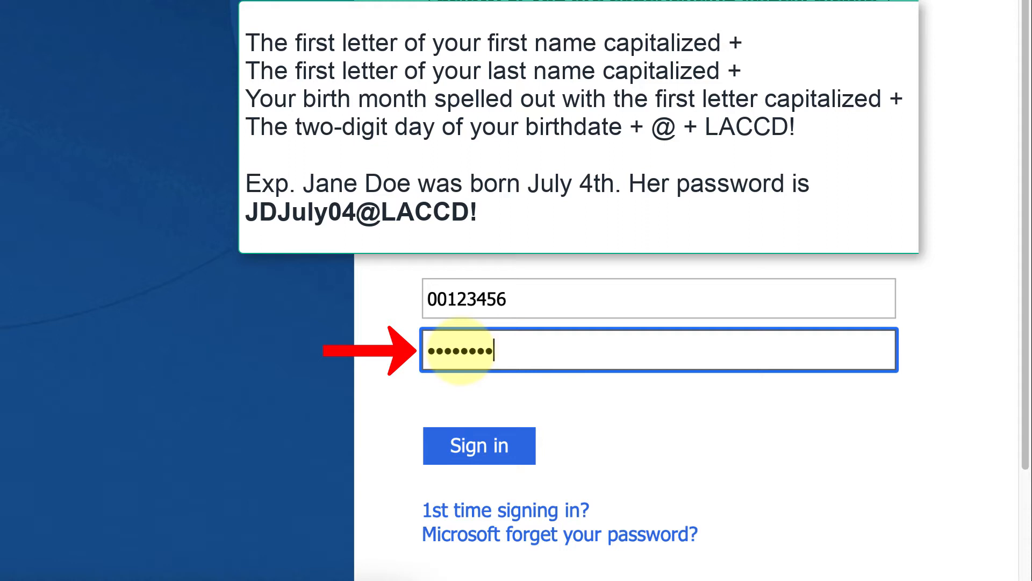
text(x)
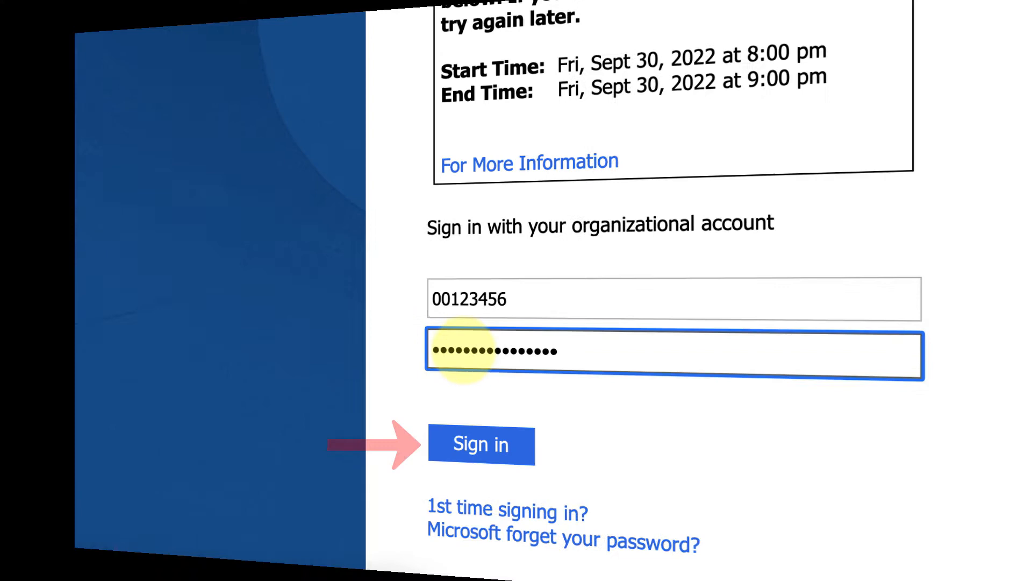
Step: Sign in and enter the user ID 00123456 after the escsso\ prefix on the expired-password form
click(480, 445)
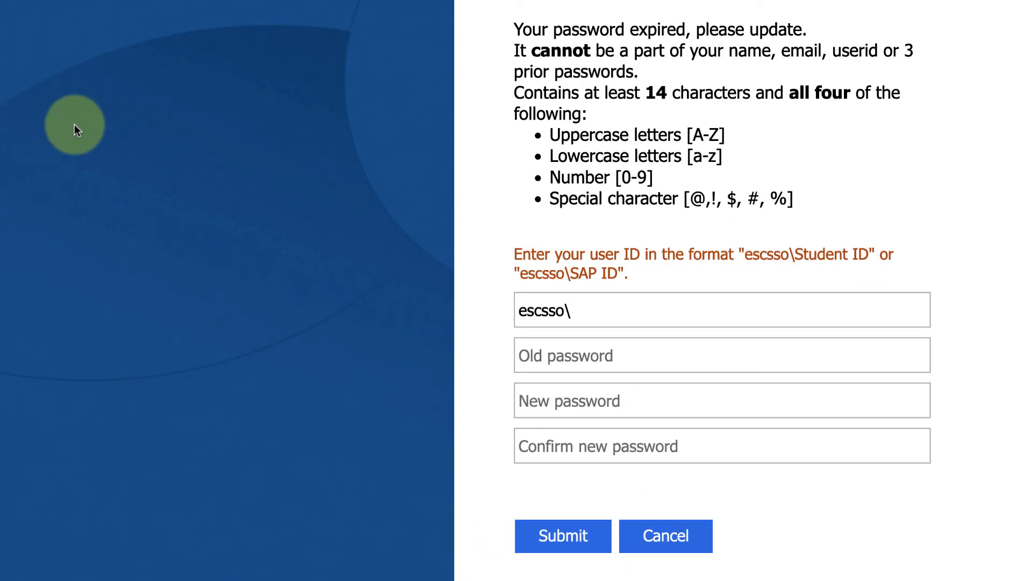
click(539, 355)
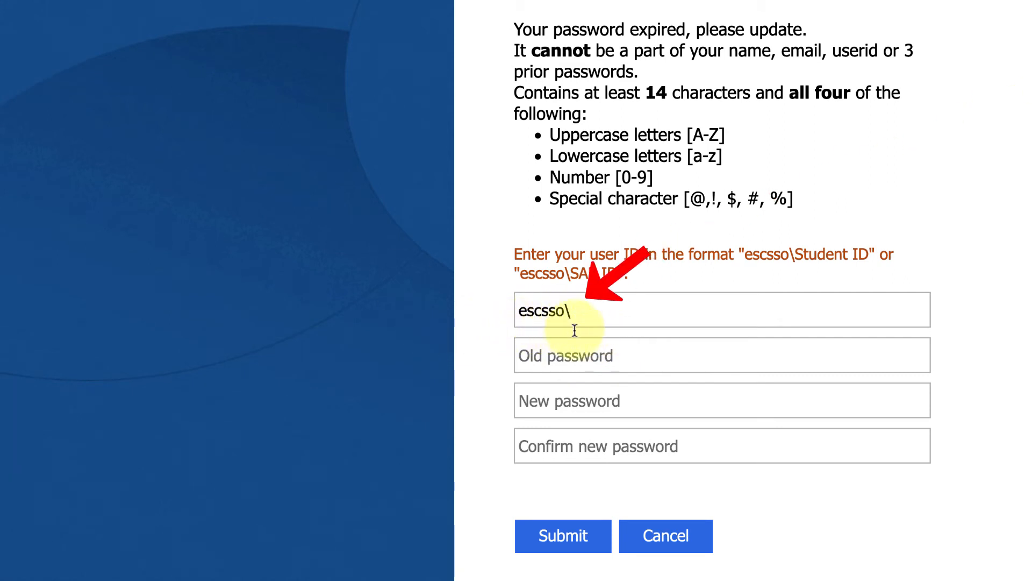
text(00123456)
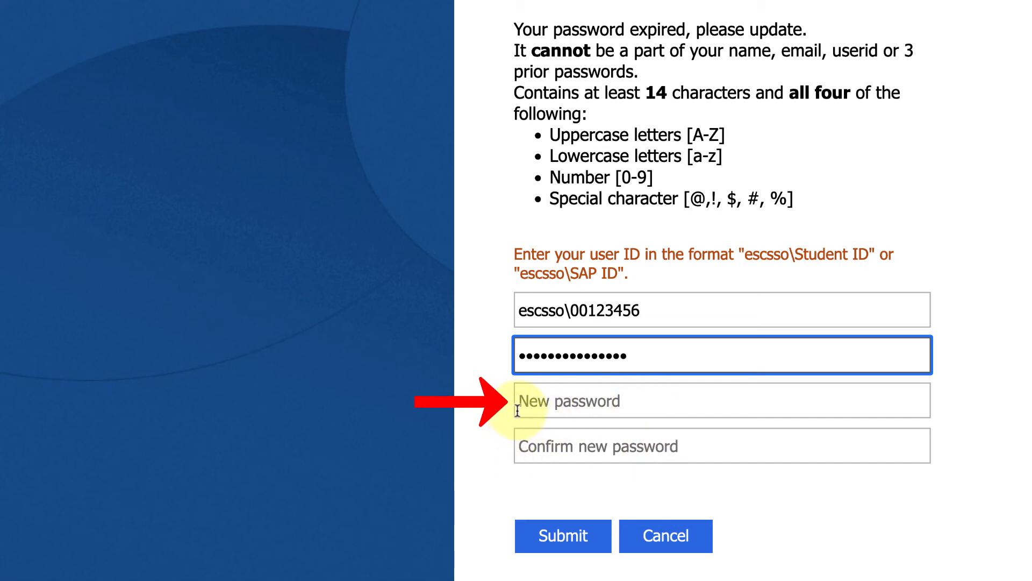
mouse_move(638, 415)
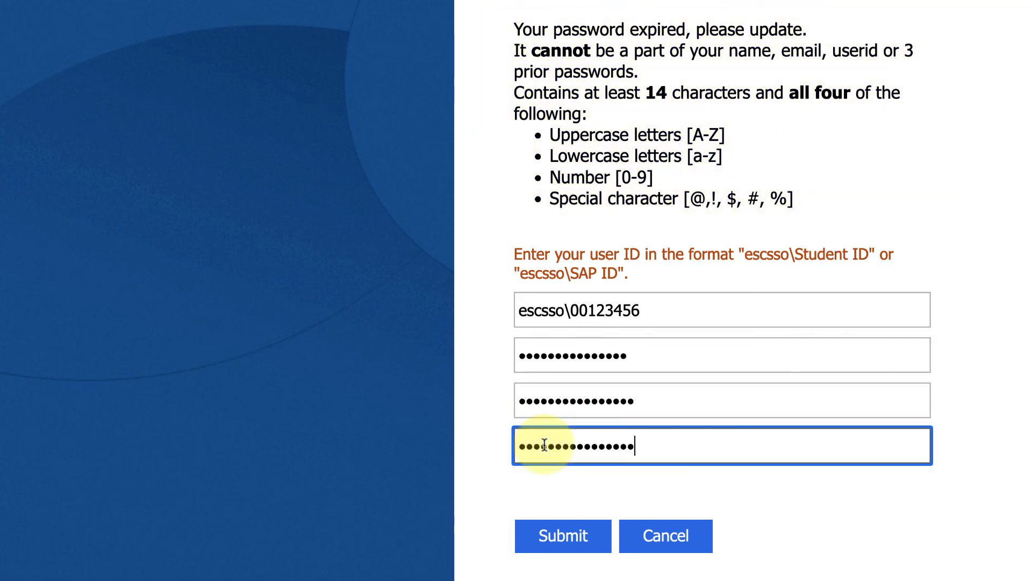
Step: Submit the new 14+ character password and update the saved password in the browser
click(562, 536)
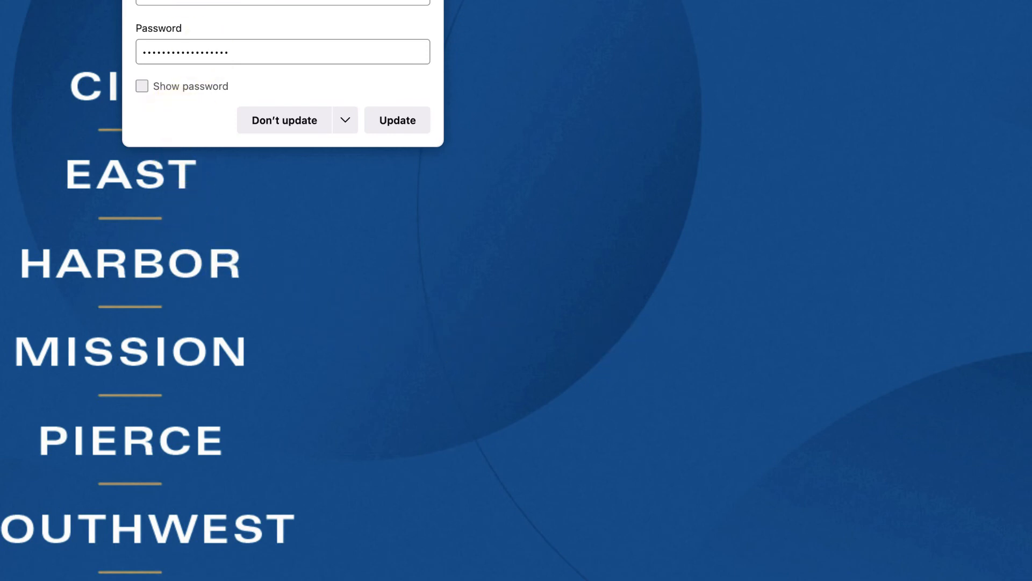
click(398, 120)
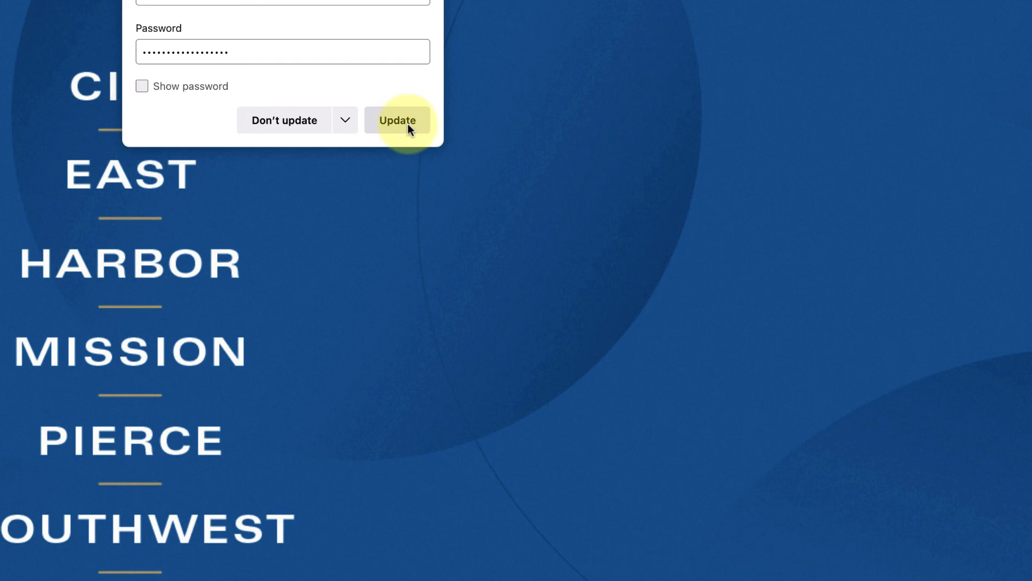